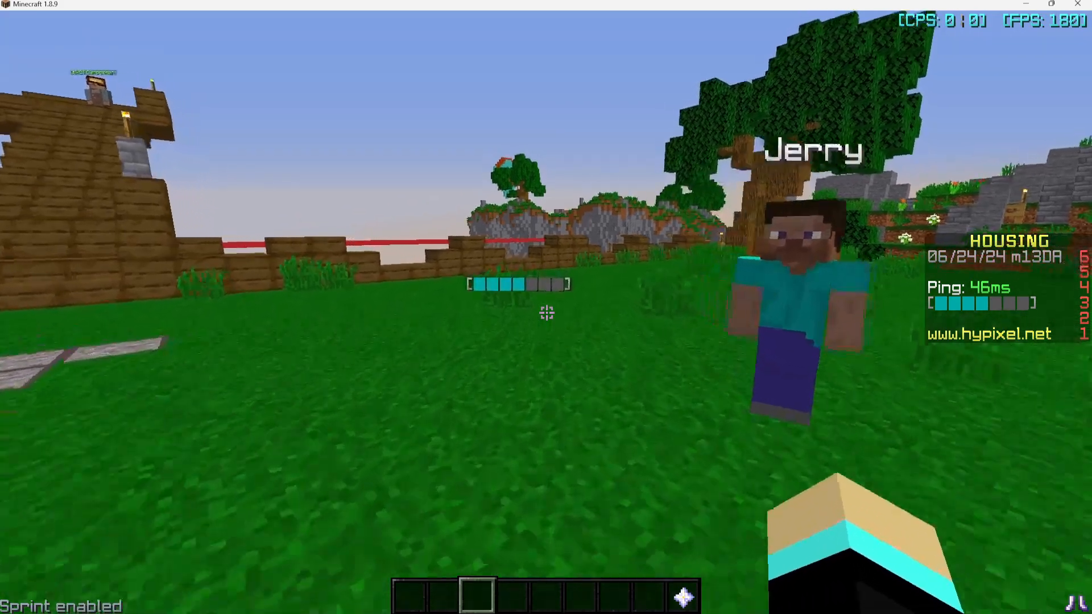
{"action": "mouse_move", "coordinate": [546, 310]}
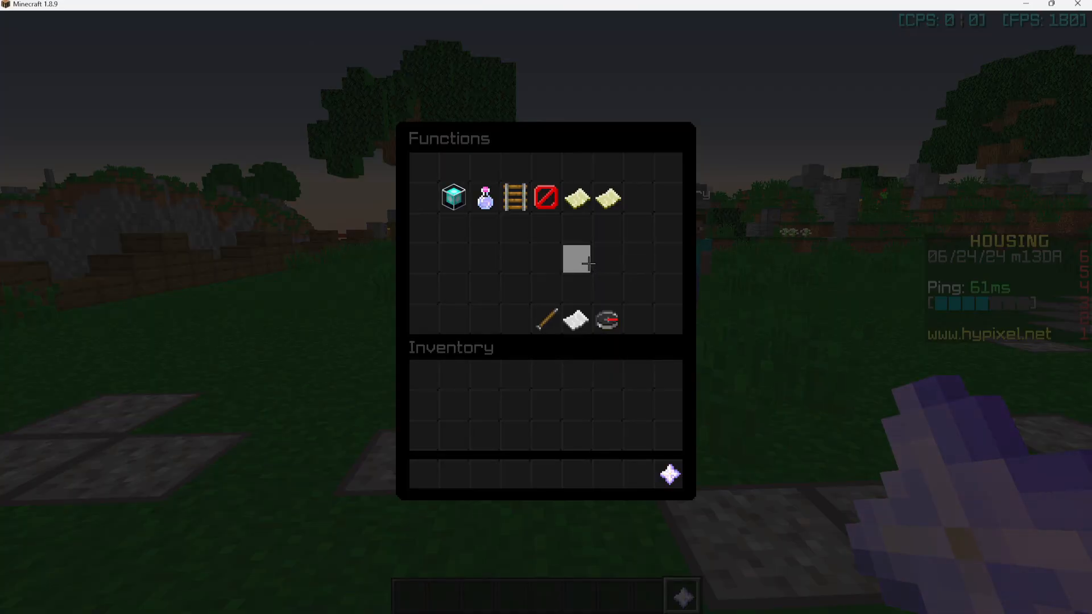
{"action": "mouse_move", "coordinate": [603, 197]}
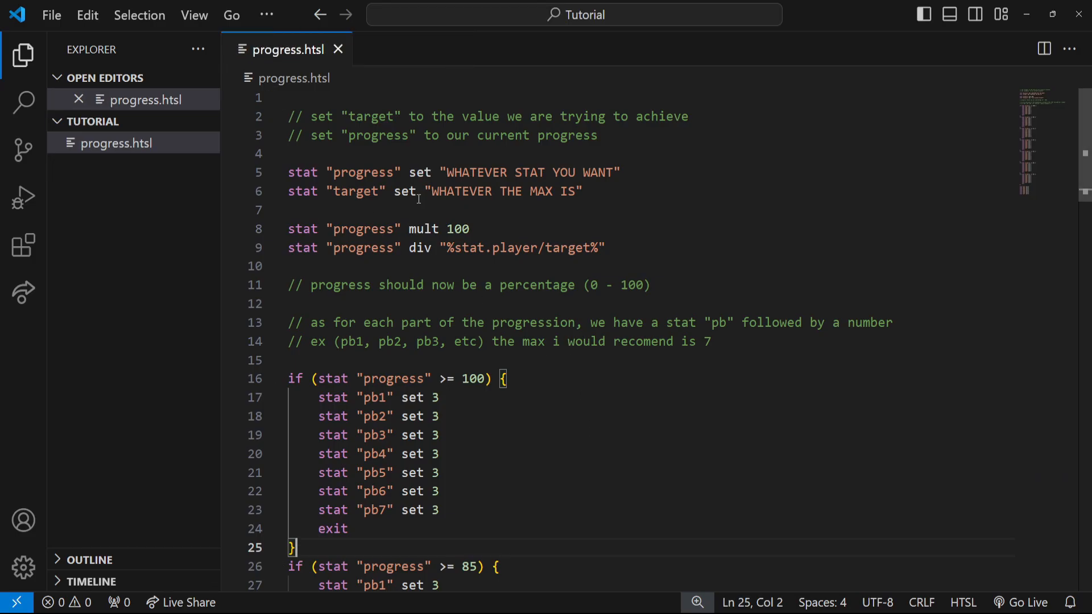
{"action": "scroll", "scroll_direction": "down", "scroll_amount": 3}
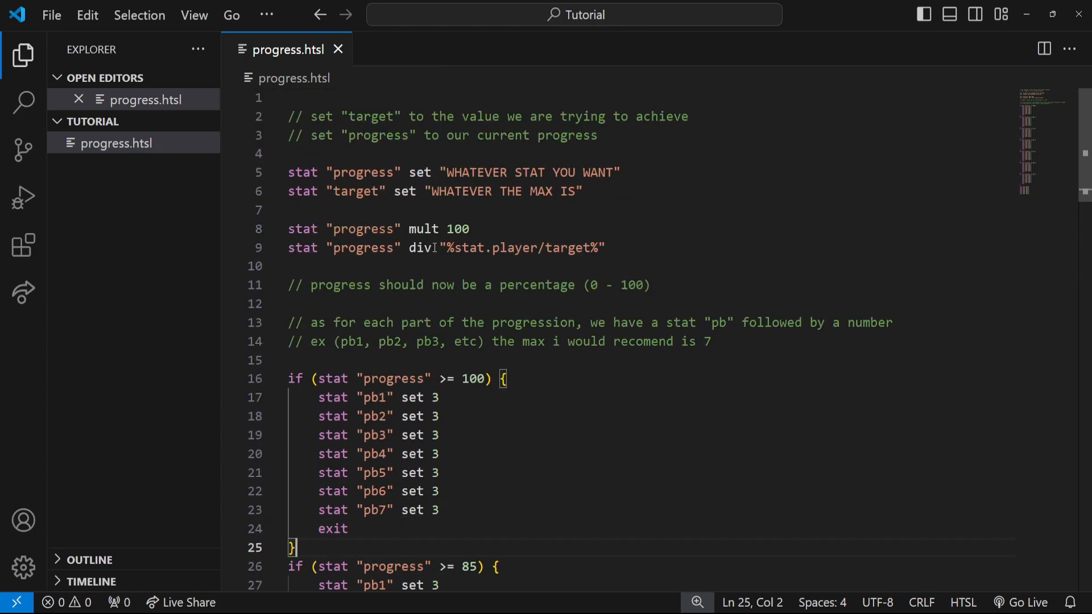
{"action": "mouse_move", "coordinate": [590, 206]}
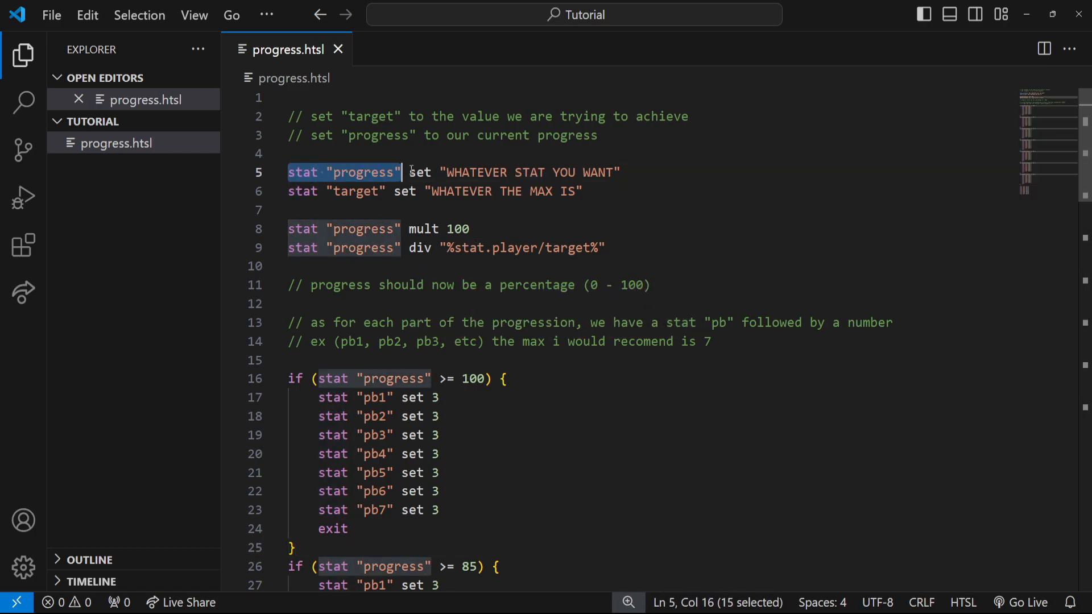
{"action": "left_click", "coordinate": [620, 172]}
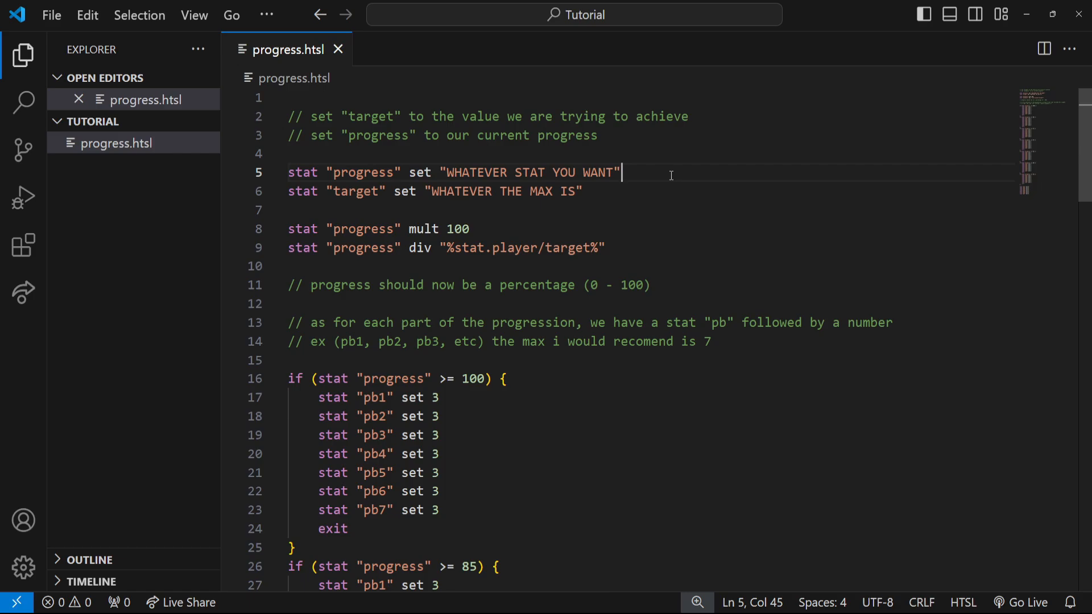
{"action": "double_click", "coordinate": [362, 172]}
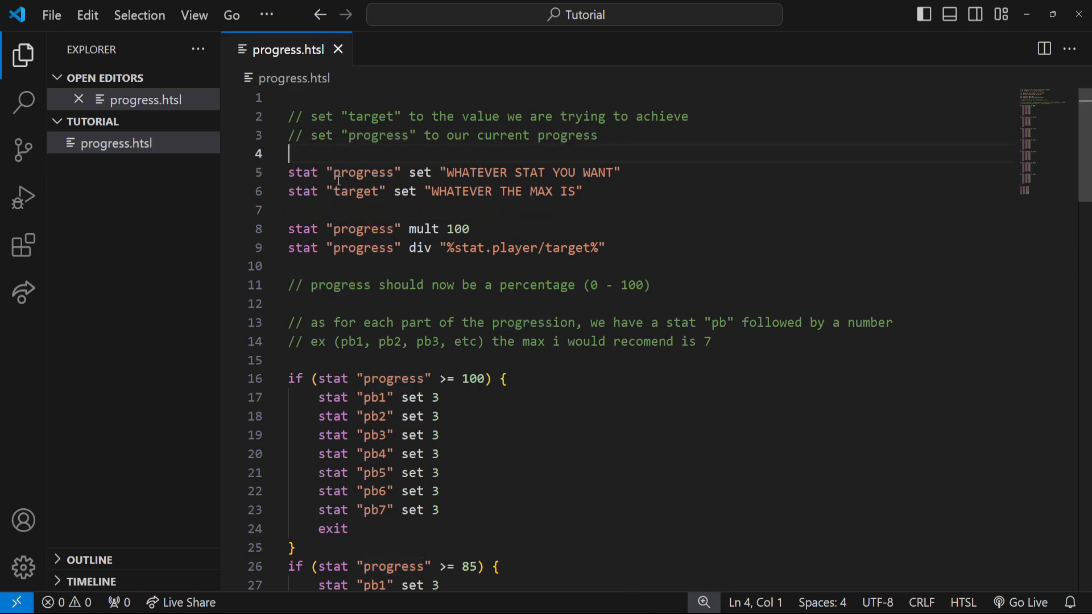
{"action": "double_click", "coordinate": [372, 116]}
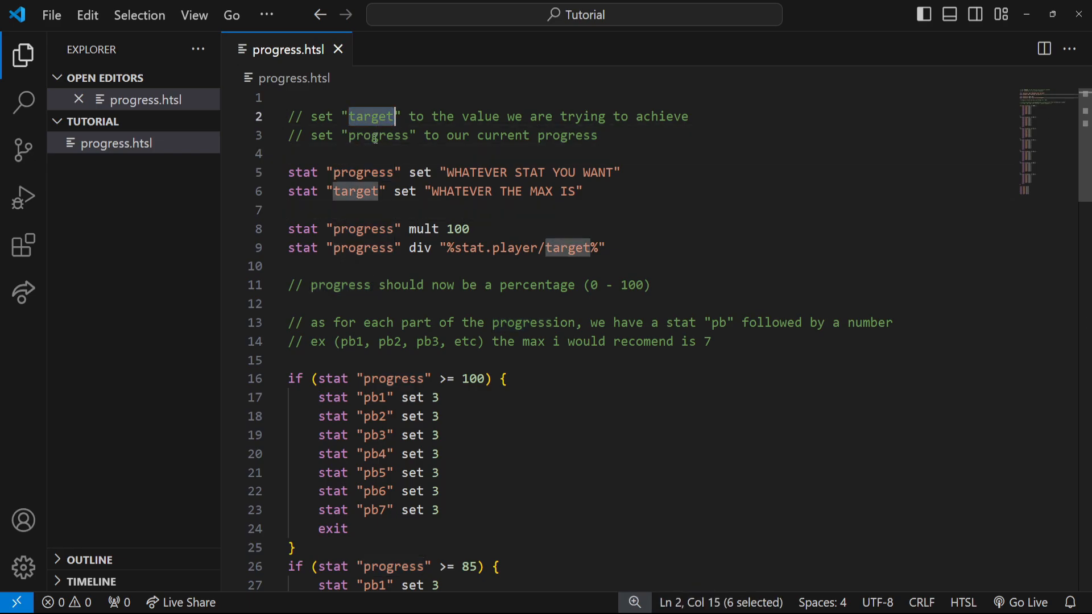
{"action": "double_click", "coordinate": [378, 135]}
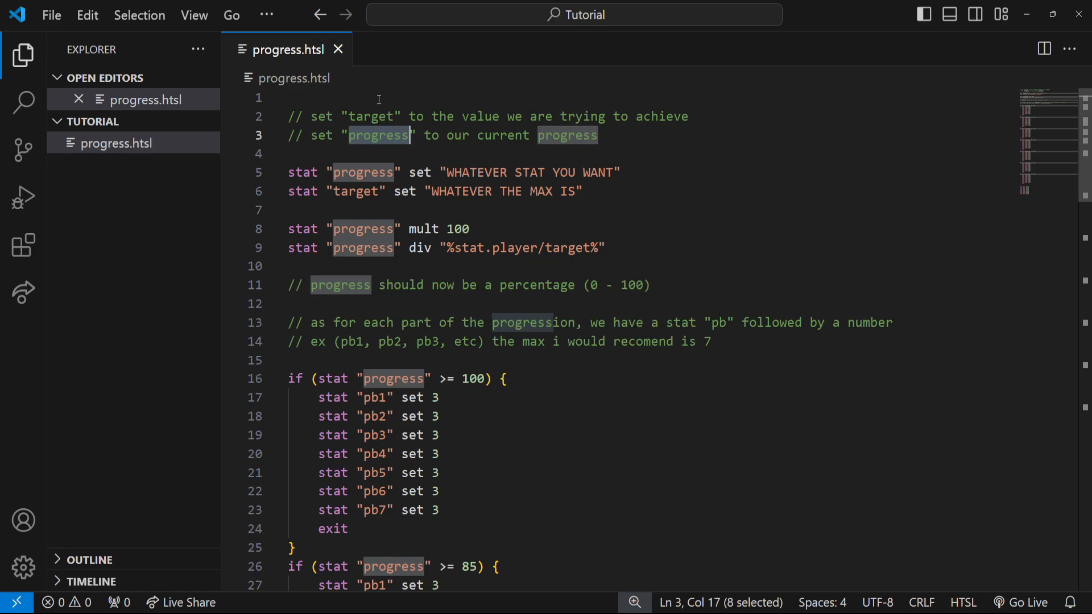
{"action": "double_click", "coordinate": [372, 116]}
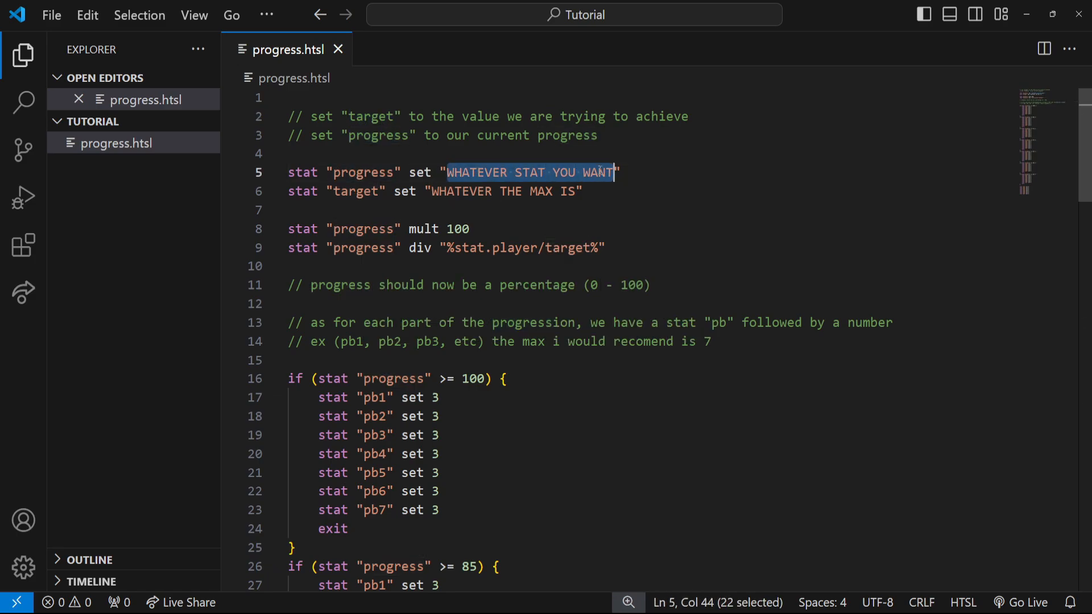
{"action": "mouse_move", "coordinate": [666, 174]}
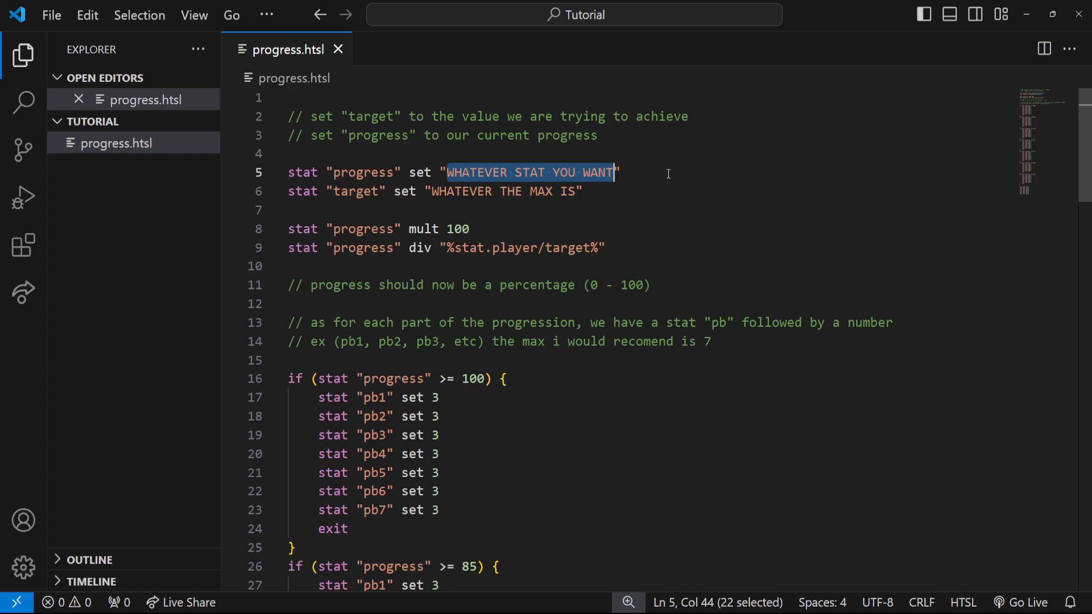
{"action": "double_click", "coordinate": [357, 191]}
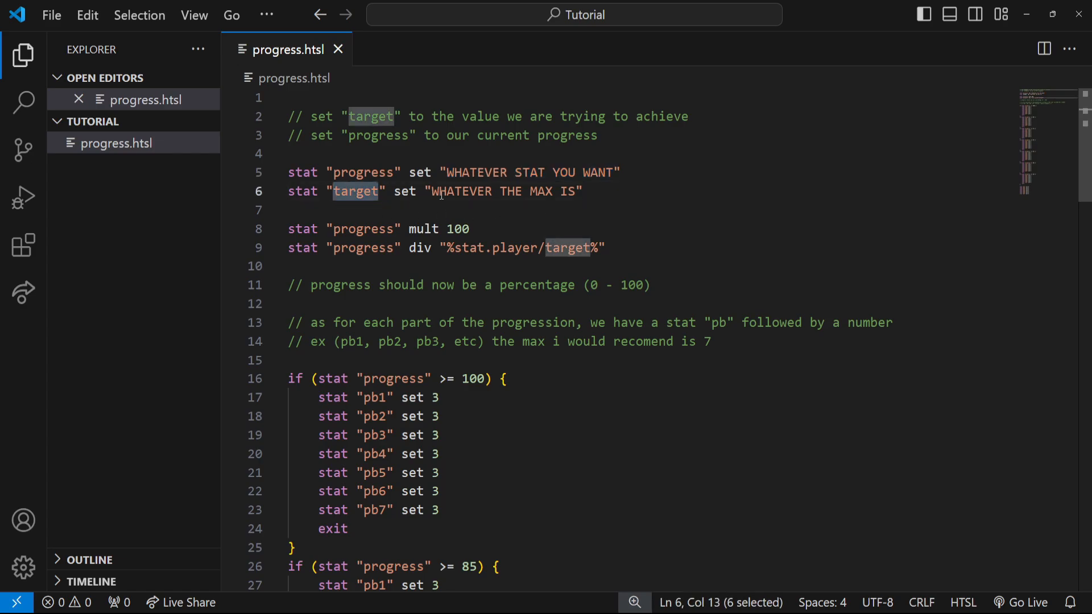
{"action": "left_click_drag", "start_coordinate": [431, 191], "coordinate": [575, 191]}
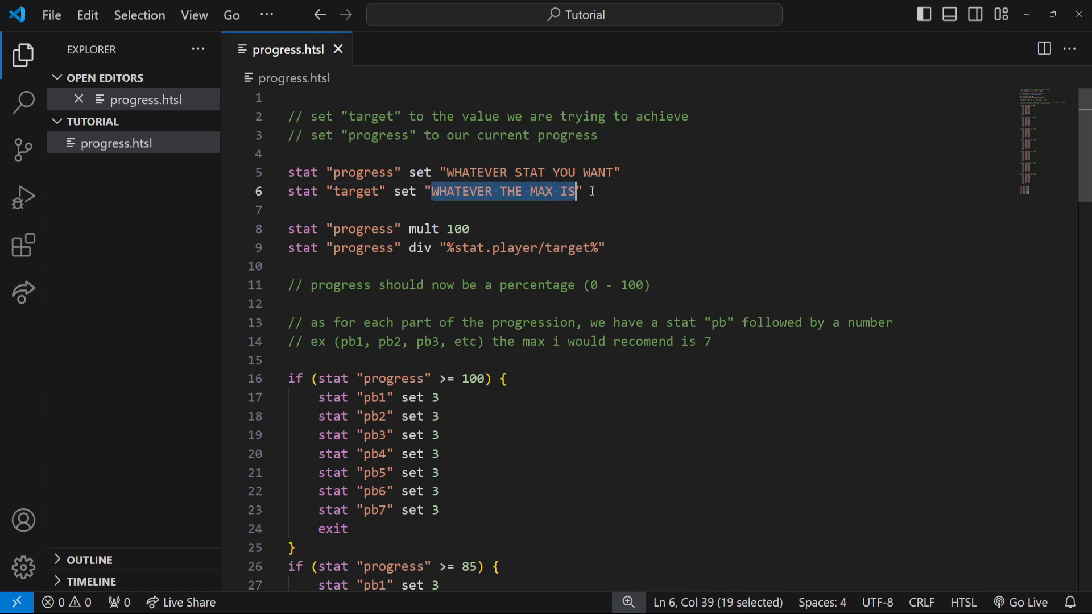
{"action": "left_click", "coordinate": [584, 192]}
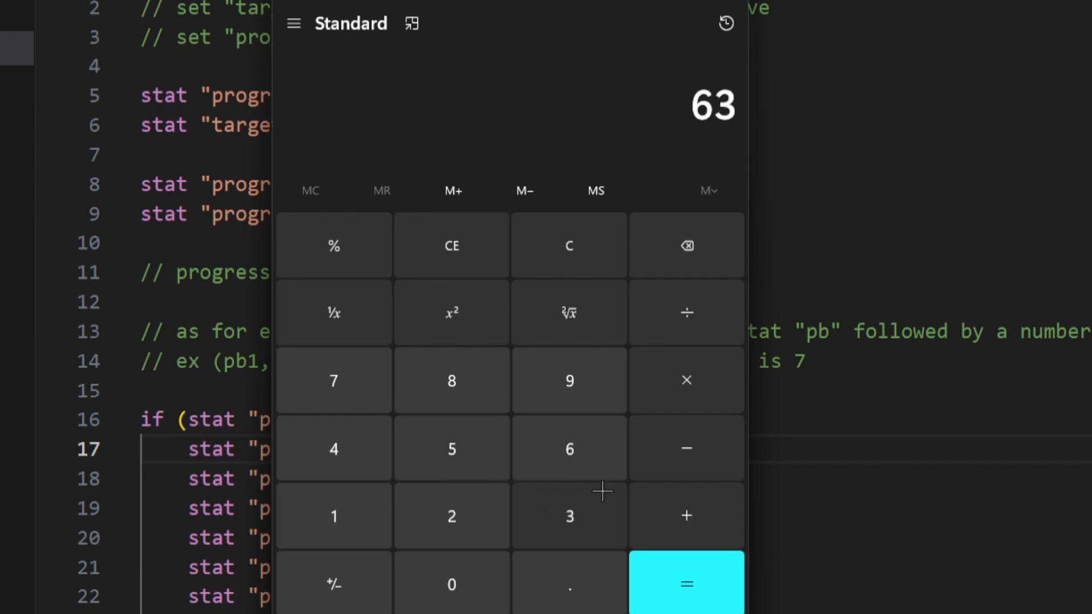
{"action": "mouse_move", "coordinate": [687, 313]}
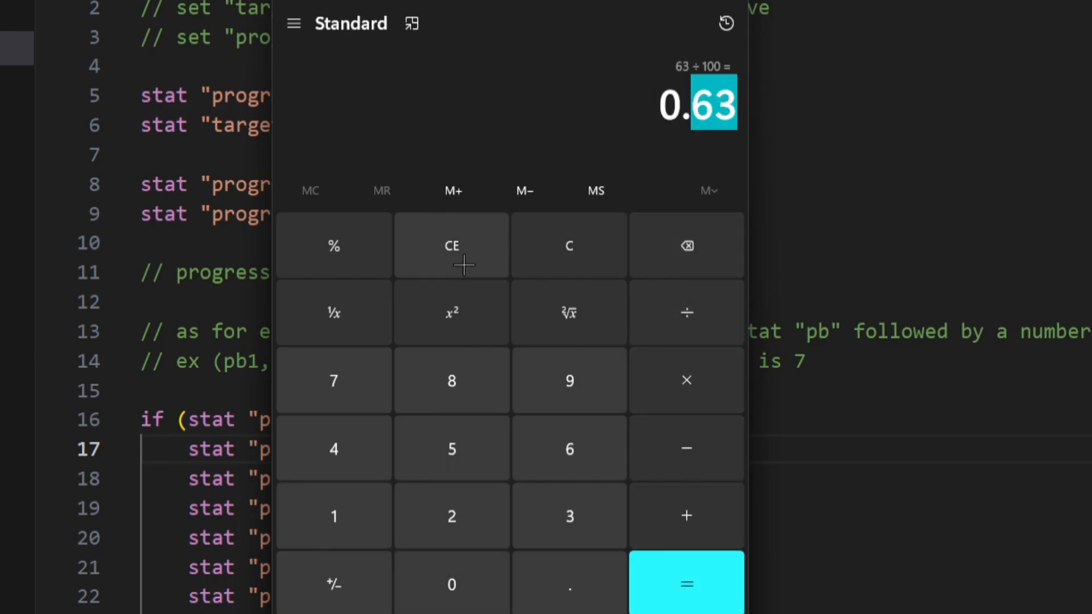
Step: Compute 2000 ÷ 30 = 66.67 in Calculator and select the 66
{"action": "left_click", "coordinate": [451, 245]}
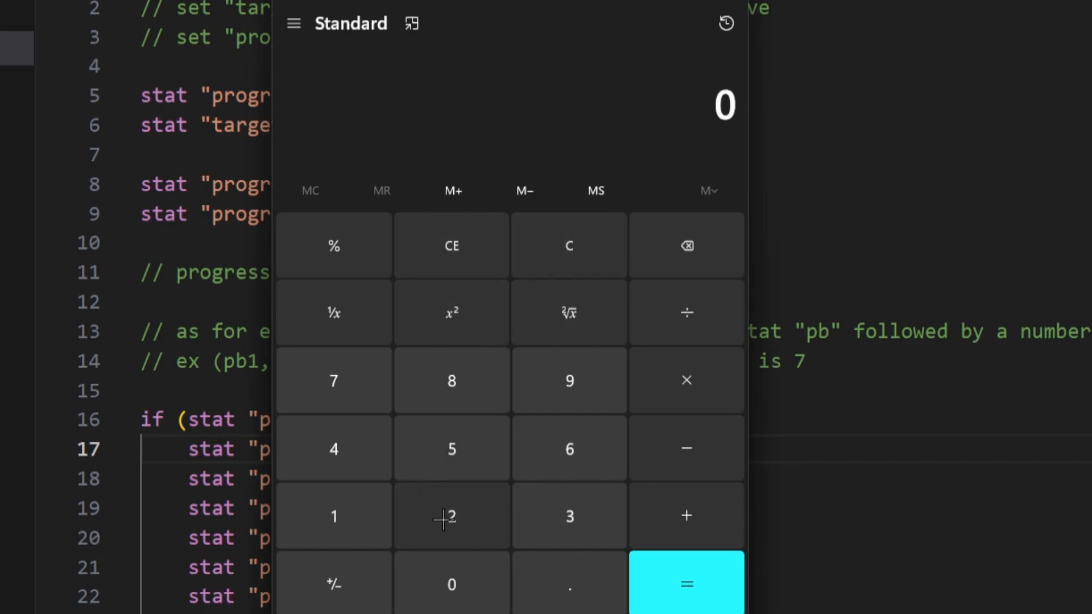
{"action": "left_click", "coordinate": [686, 312]}
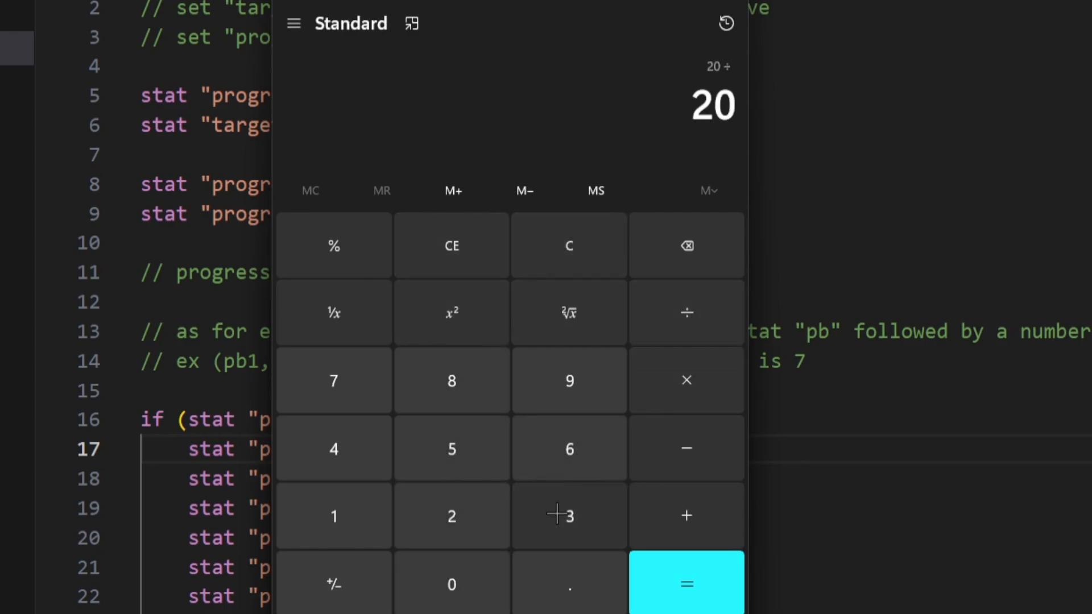
{"action": "left_click", "coordinate": [686, 583]}
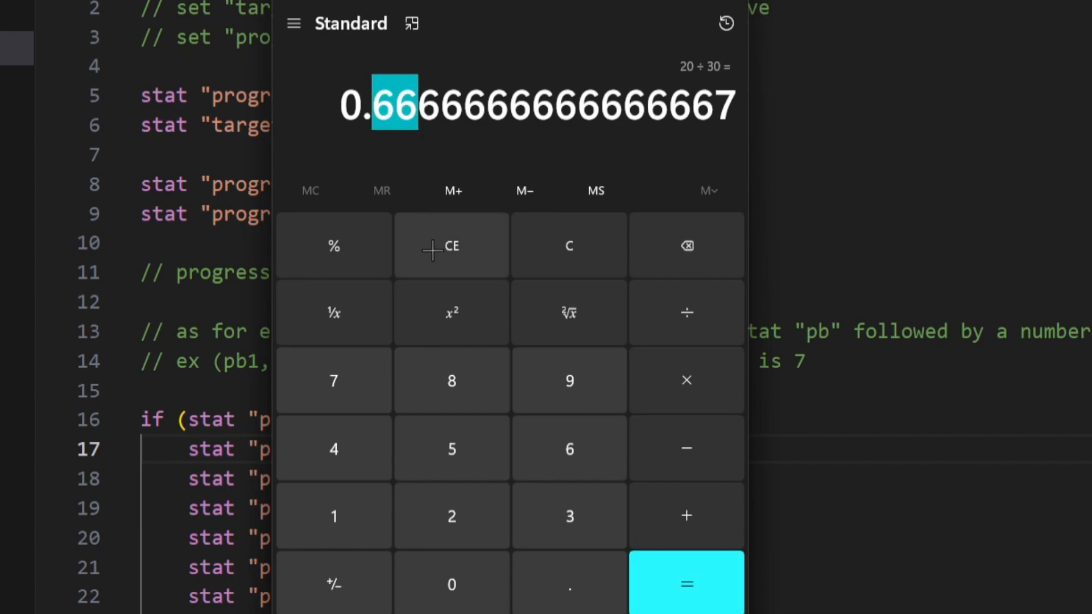
{"action": "mouse_move", "coordinate": [674, 71]}
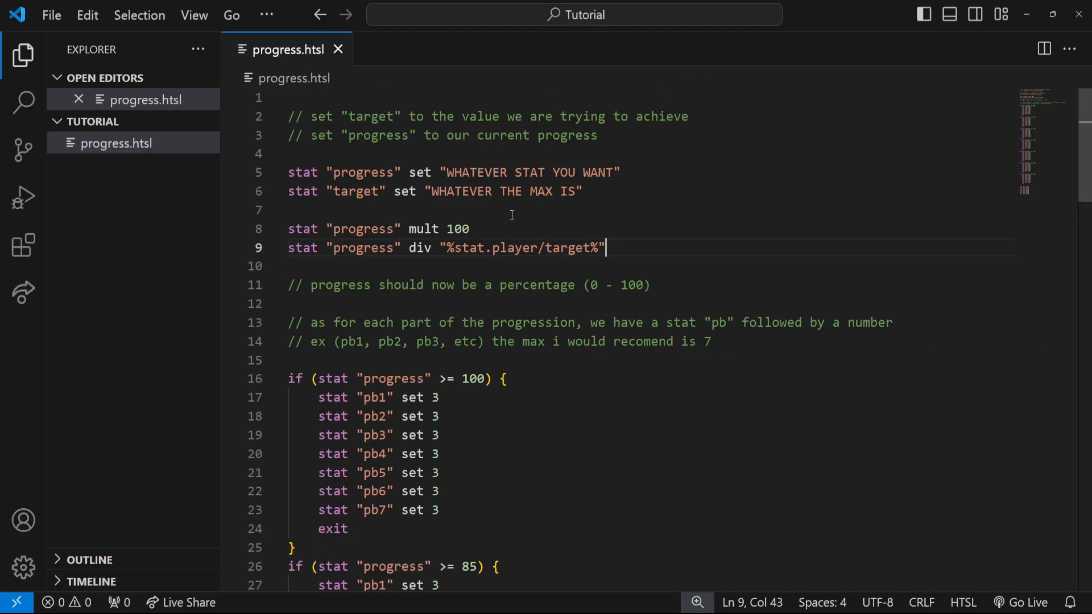
{"action": "double_click", "coordinate": [362, 229]}
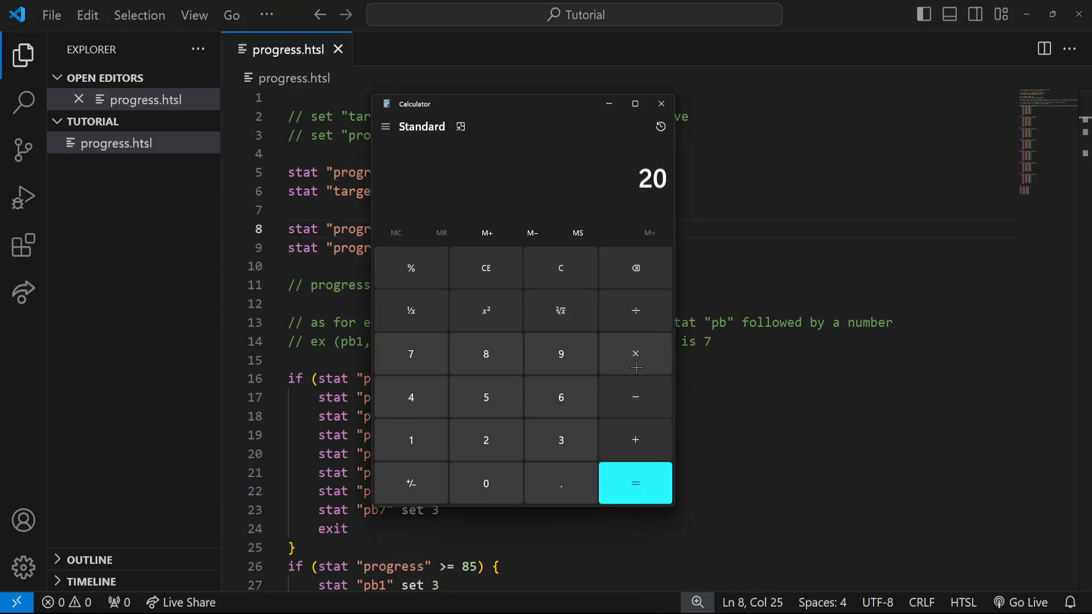
{"action": "left_click", "coordinate": [634, 484]}
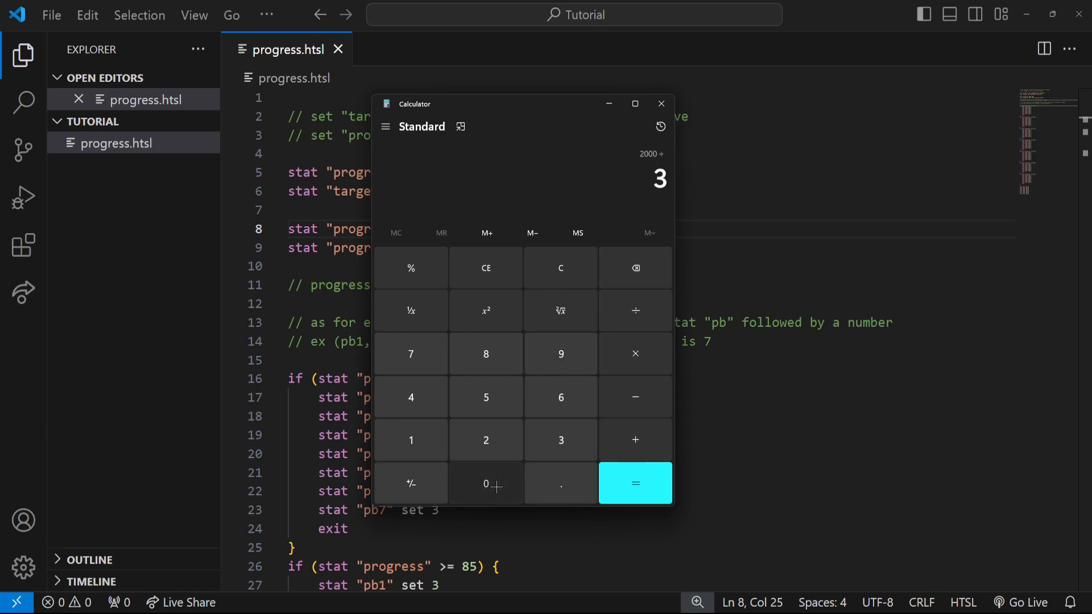
{"action": "left_click", "coordinate": [634, 483]}
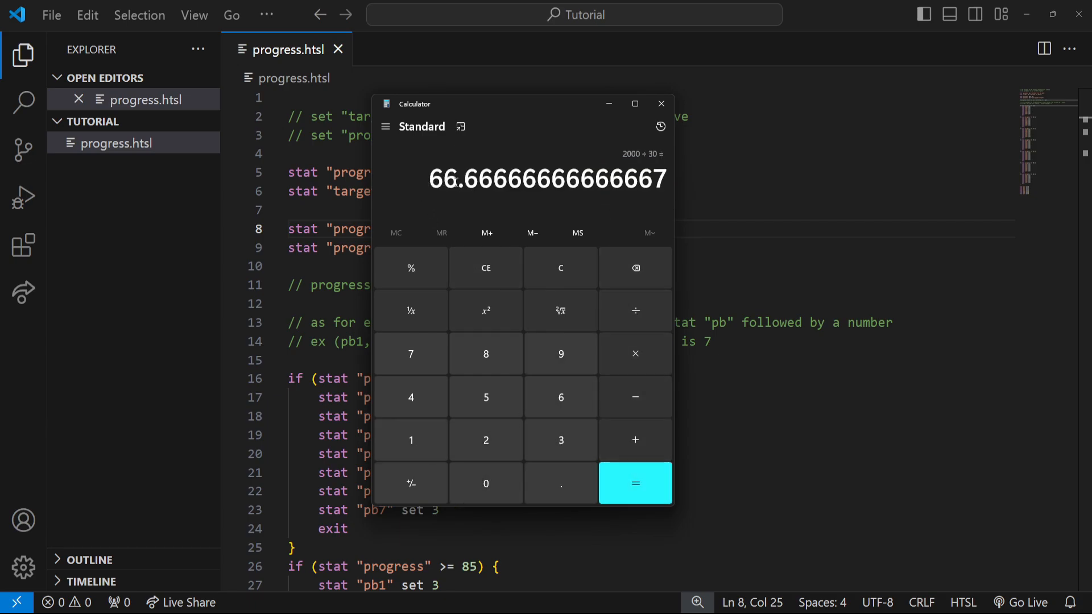
{"action": "left_click_drag", "start_coordinate": [431, 180], "coordinate": [459, 180]}
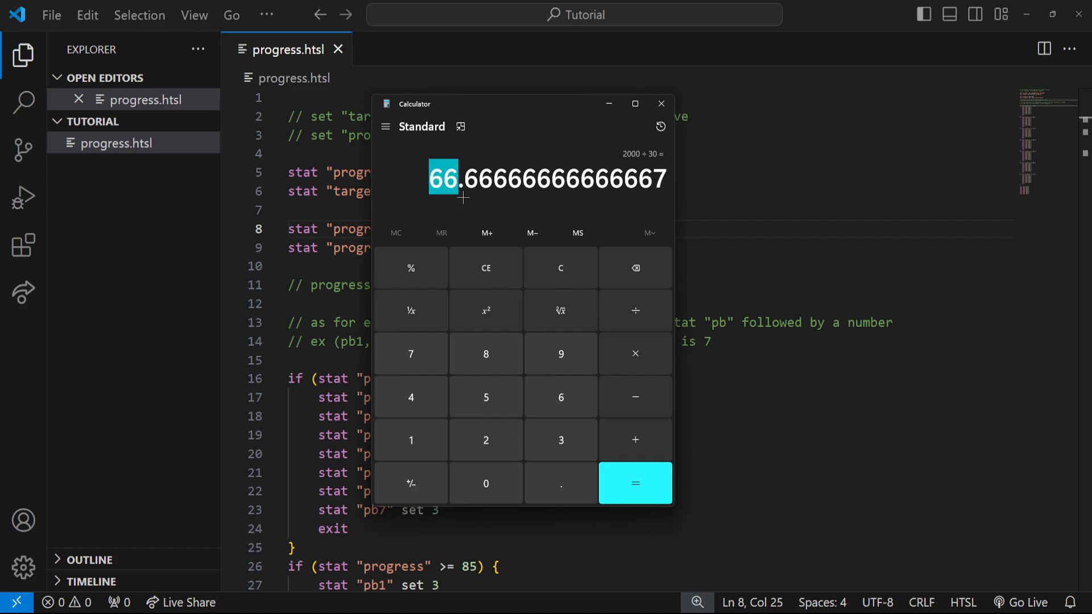
Step: Back in the progress script, select the 100 multiplier on line 8
{"action": "left_click", "coordinate": [661, 104]}
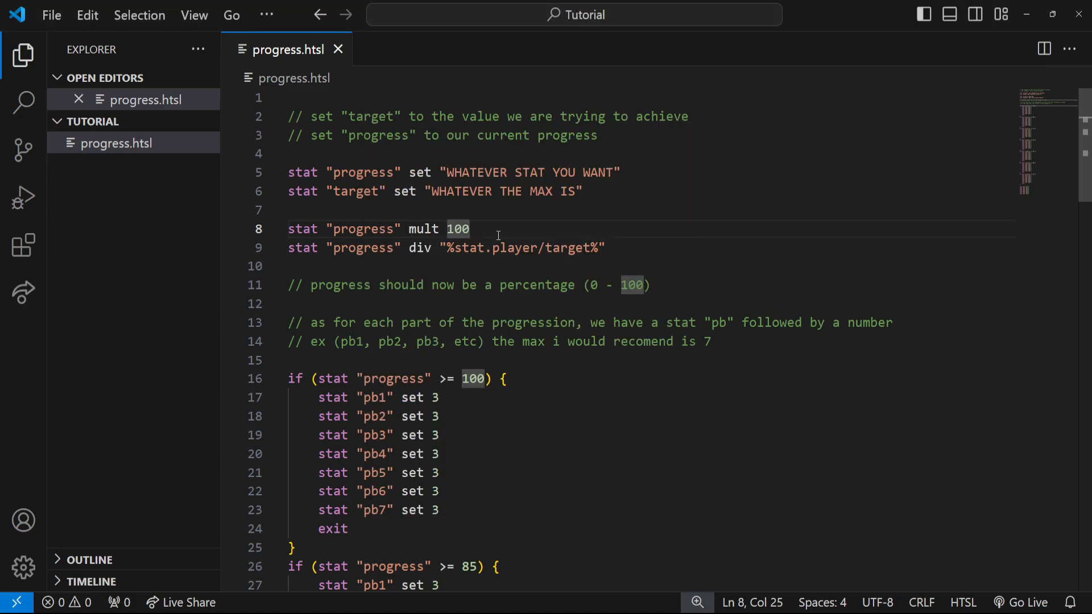
{"action": "double_click", "coordinate": [456, 228]}
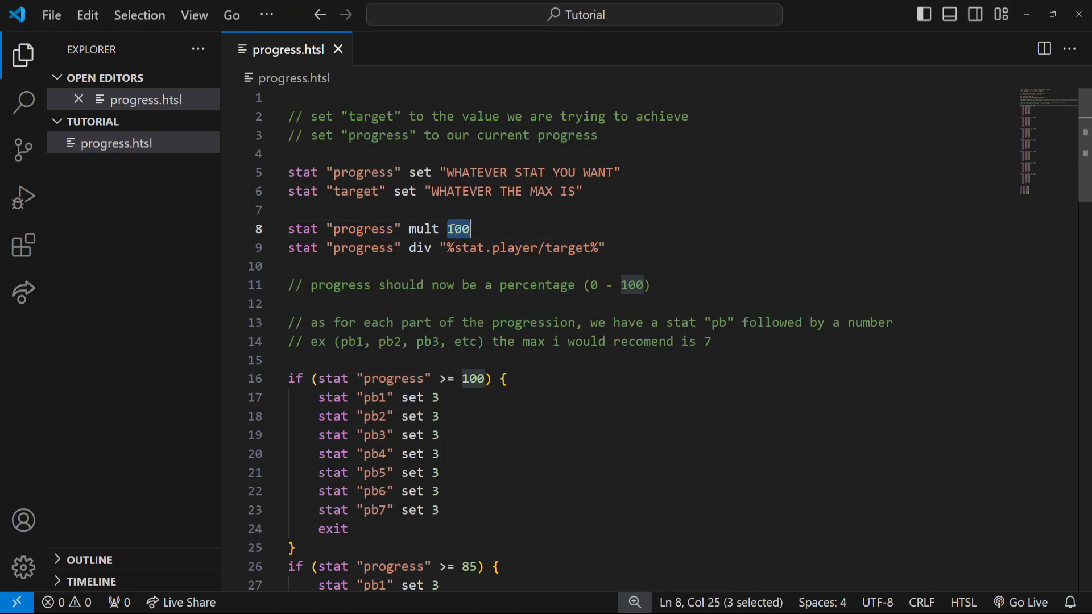
{"action": "double_click", "coordinate": [567, 248]}
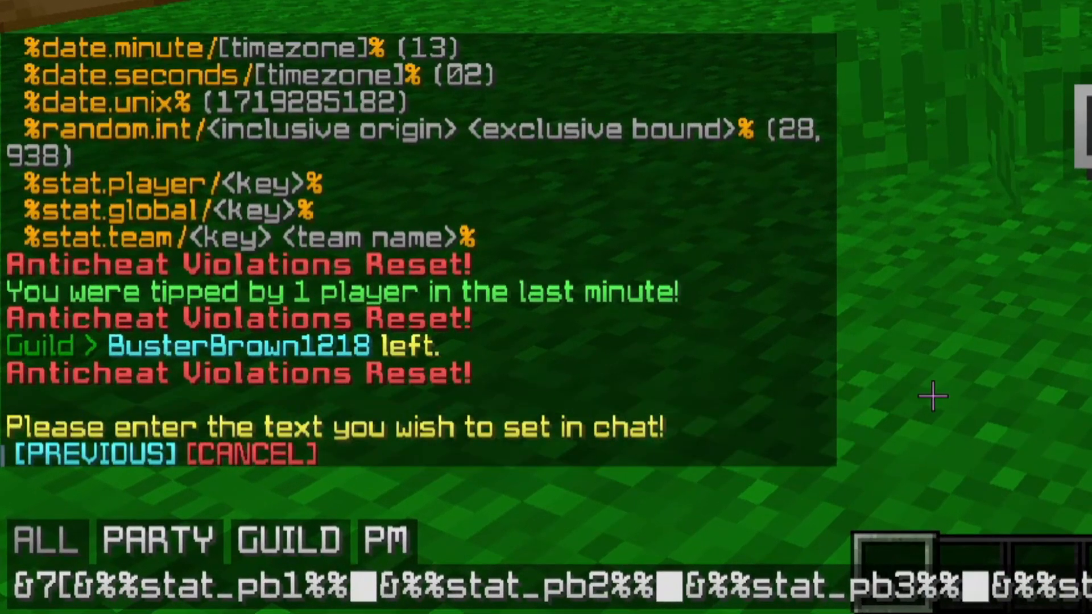
{"action": "mouse_move", "coordinate": [367, 593]}
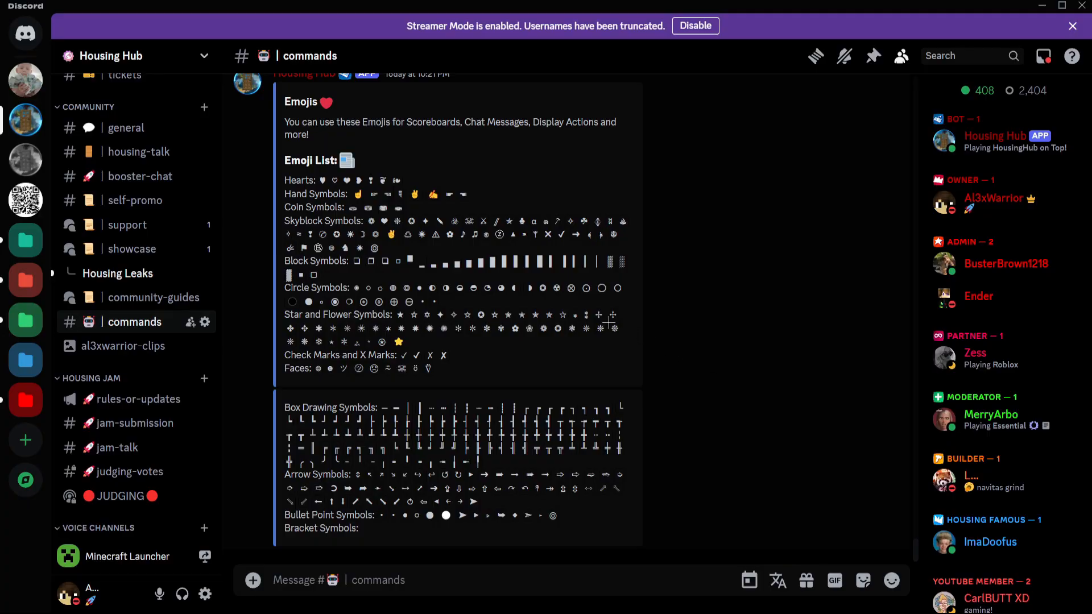
Step: Run the /emojis command in the commands channel and scroll through the posted list
{"action": "type", "text": "/"}
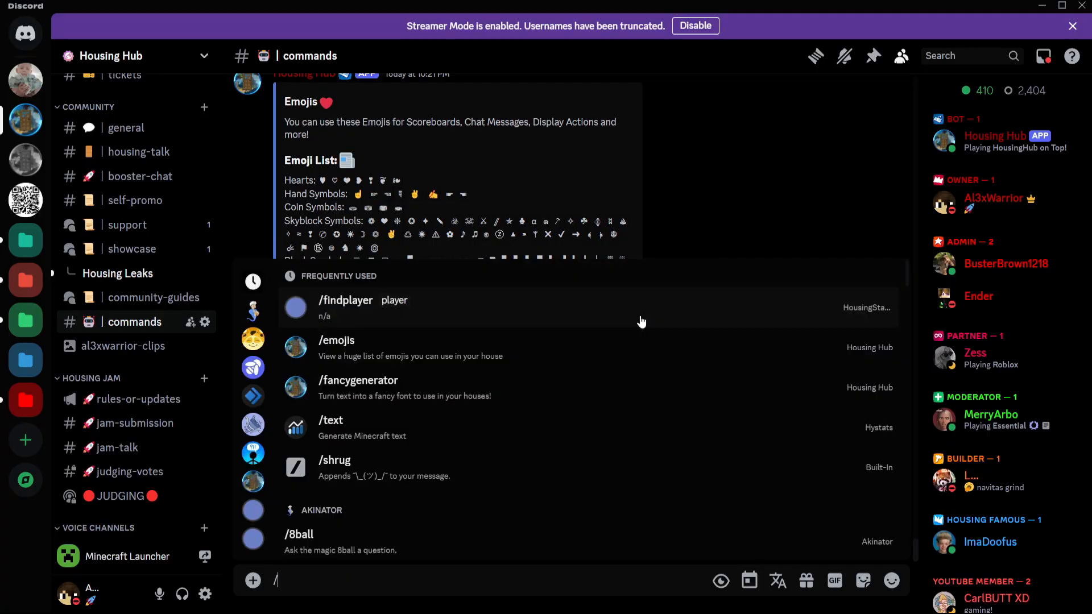
{"action": "type", "text": "emojis"}
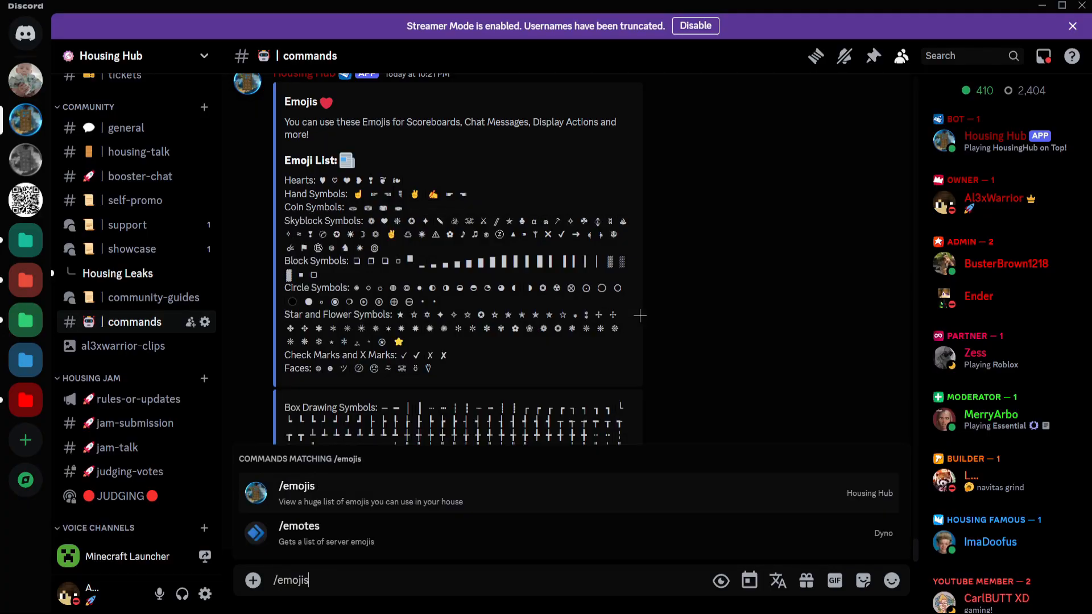
{"action": "key", "text": "Enter"}
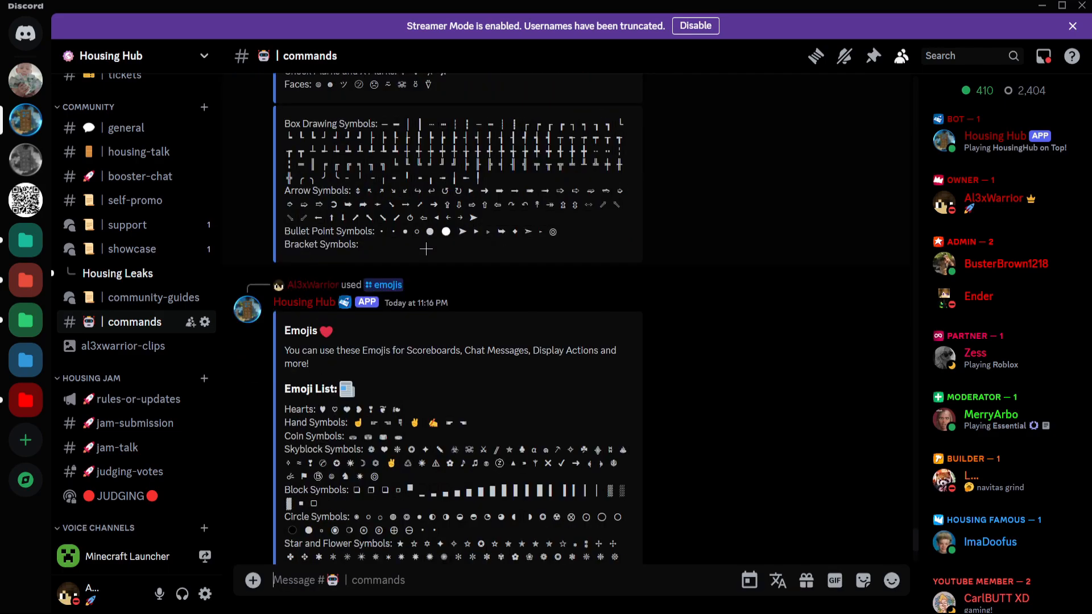
{"action": "scroll", "scroll_direction": "down", "scroll_amount": 3}
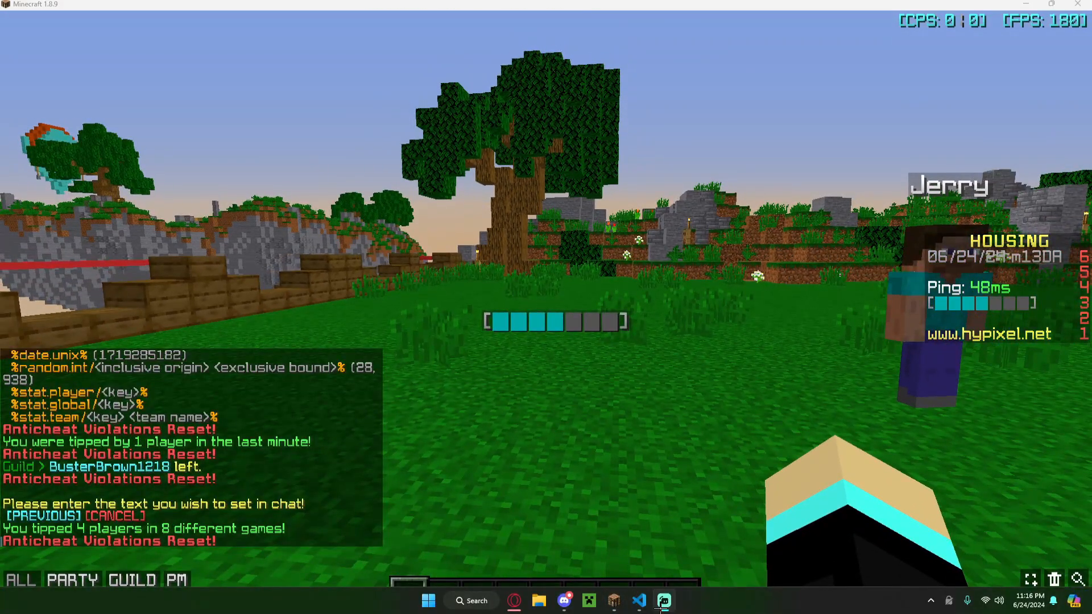
Step: Review progress.htsl, highlighting the progress stat and the pb1 set 3 threshold statement
{"action": "left_click", "coordinate": [639, 600]}
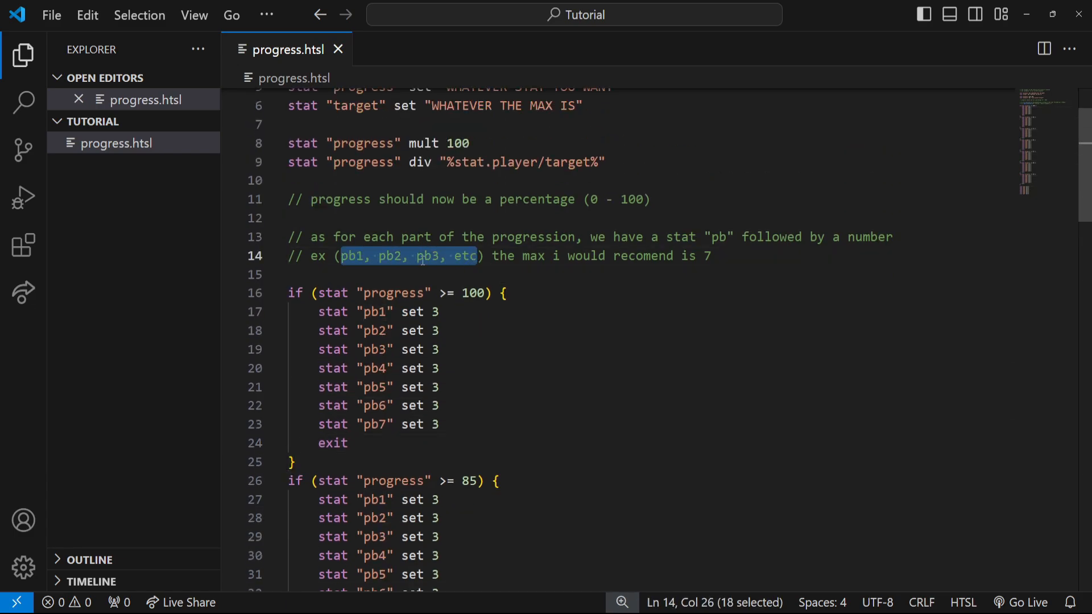
{"action": "double_click", "coordinate": [430, 256]}
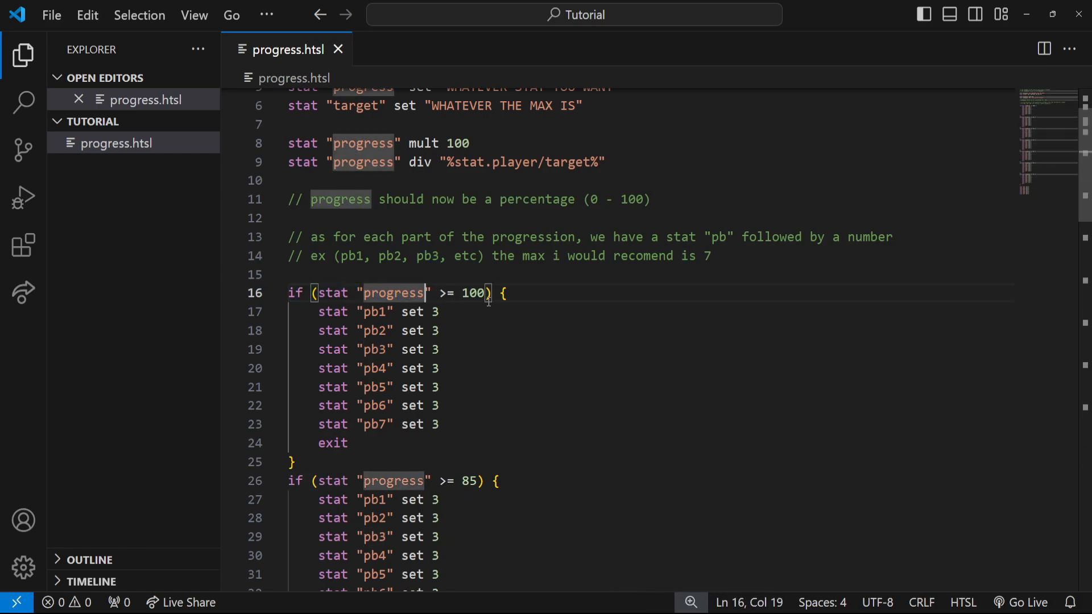
{"action": "left_click_drag", "start_coordinate": [357, 311], "coordinate": [438, 312]}
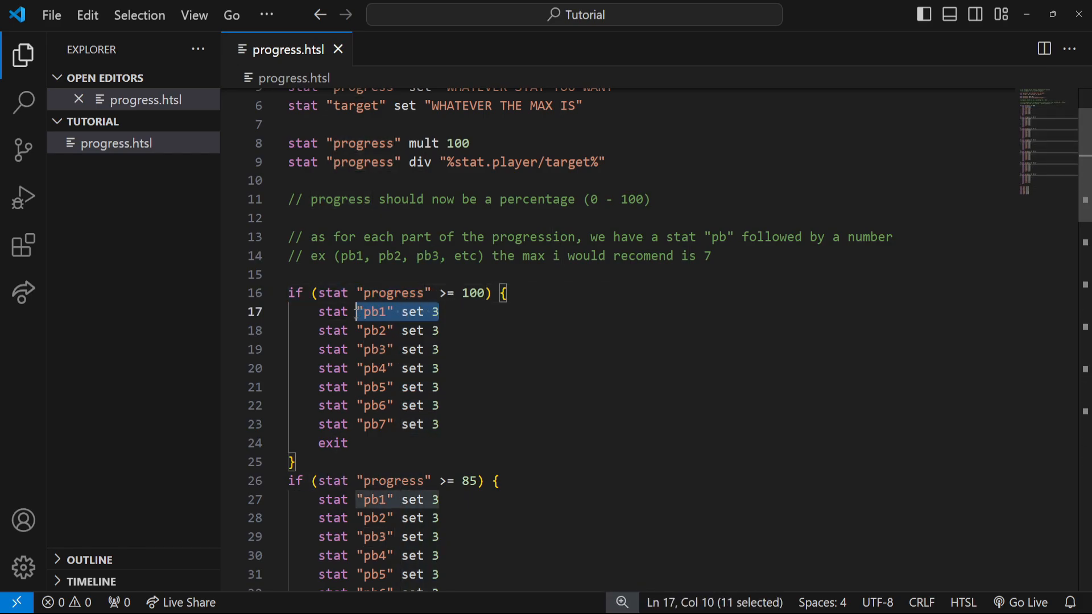
{"action": "left_click", "coordinate": [387, 311]}
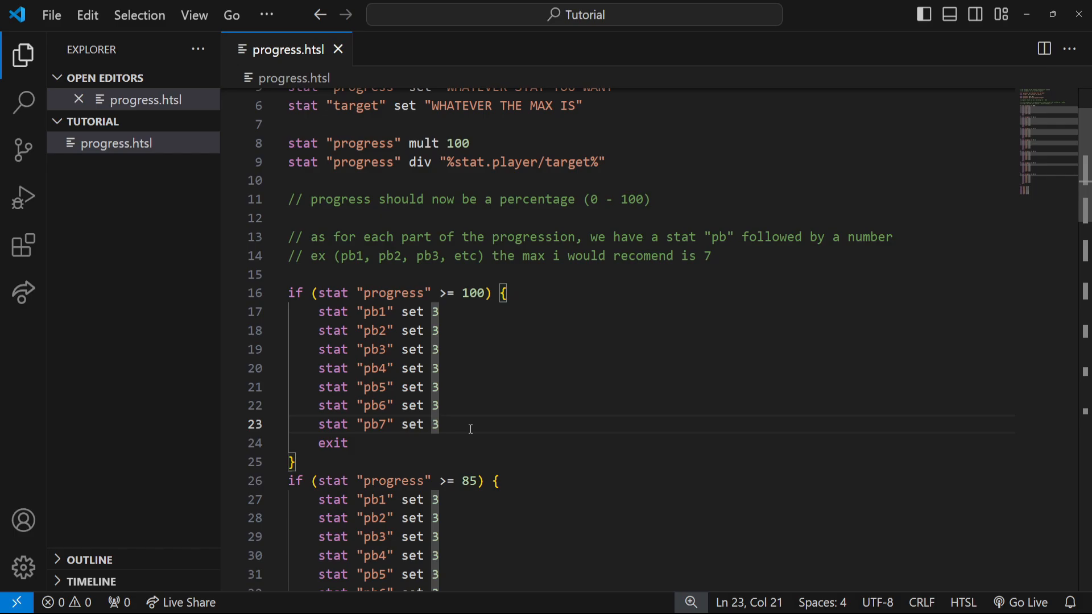
{"action": "left_click", "coordinate": [441, 425]}
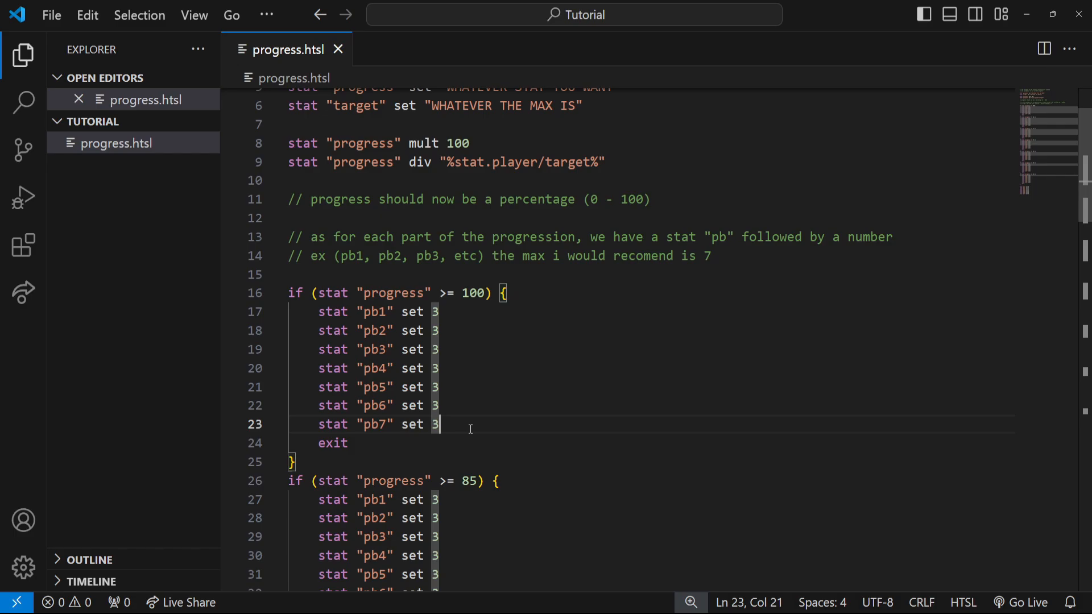
{"action": "mouse_move", "coordinate": [469, 386]}
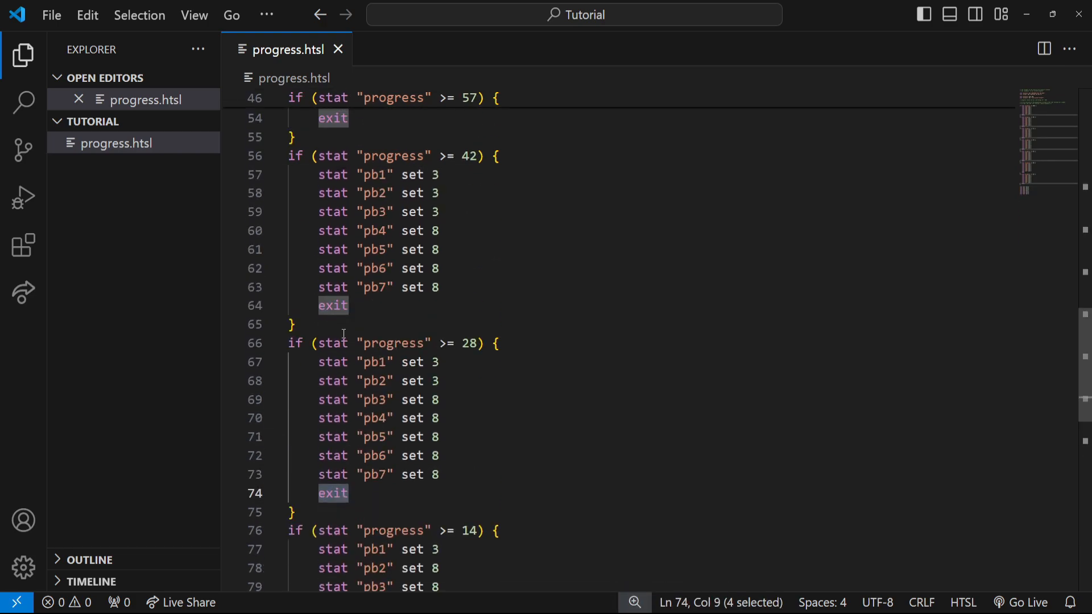
{"action": "scroll", "scroll_direction": "down", "scroll_amount": 3}
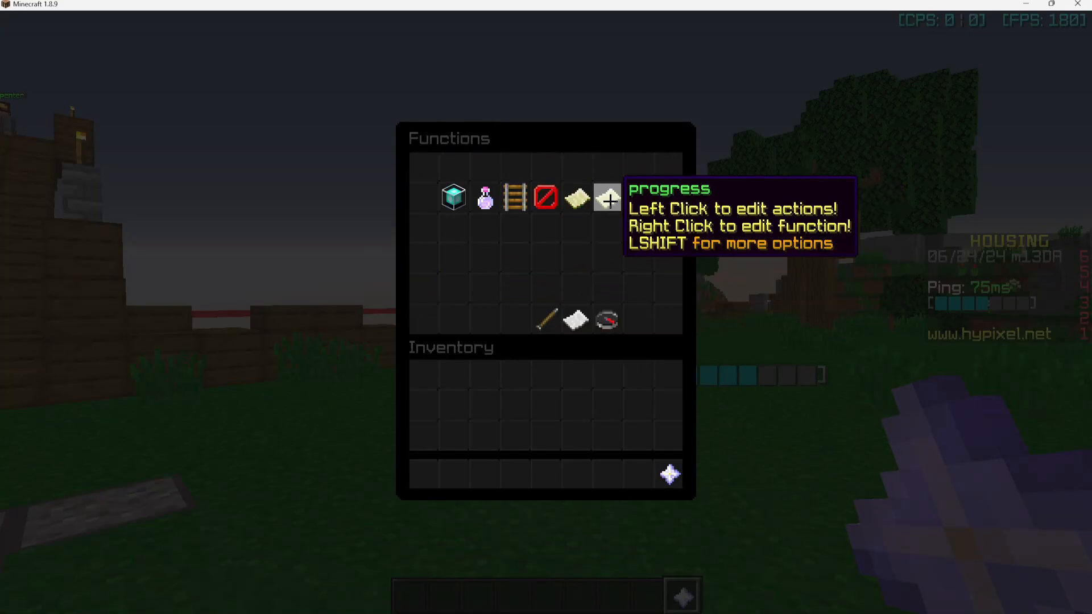
Step: Open the progress function's edit menu to view its every-4-ticks automatic execution
{"action": "left_click", "coordinate": [452, 199]}
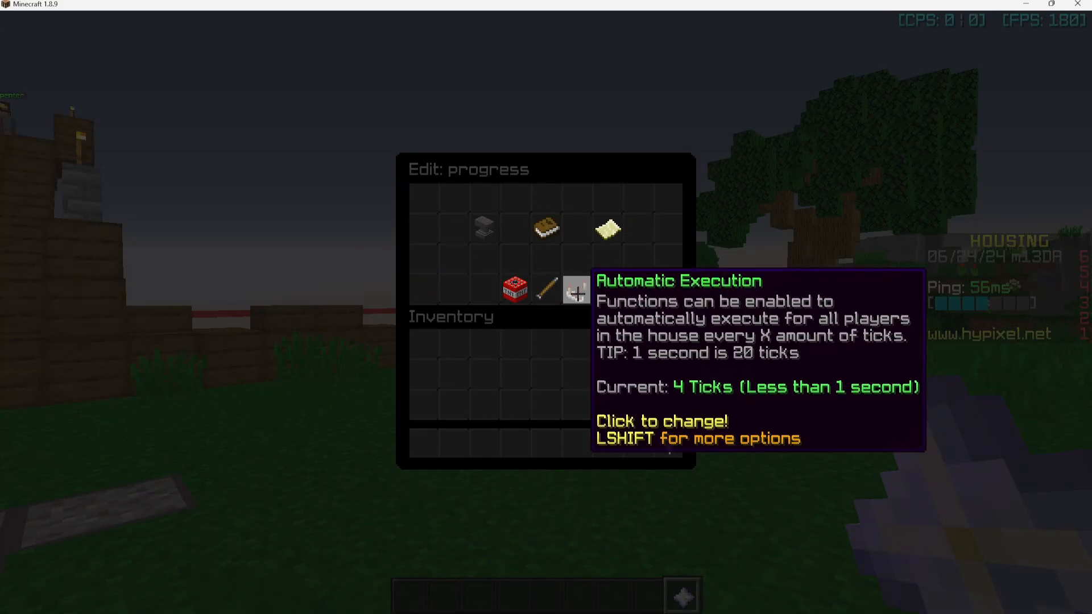